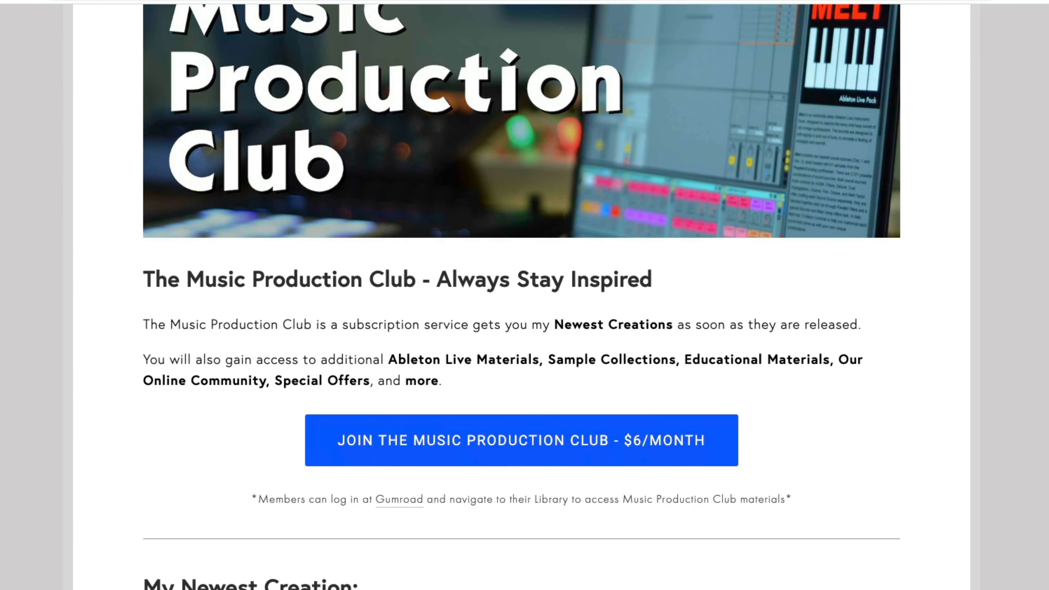
# Step: Review the landing page's Newest Creation, Ableton Live Materials, Samples and Educational Materials sections
pyautogui.scroll(-3)
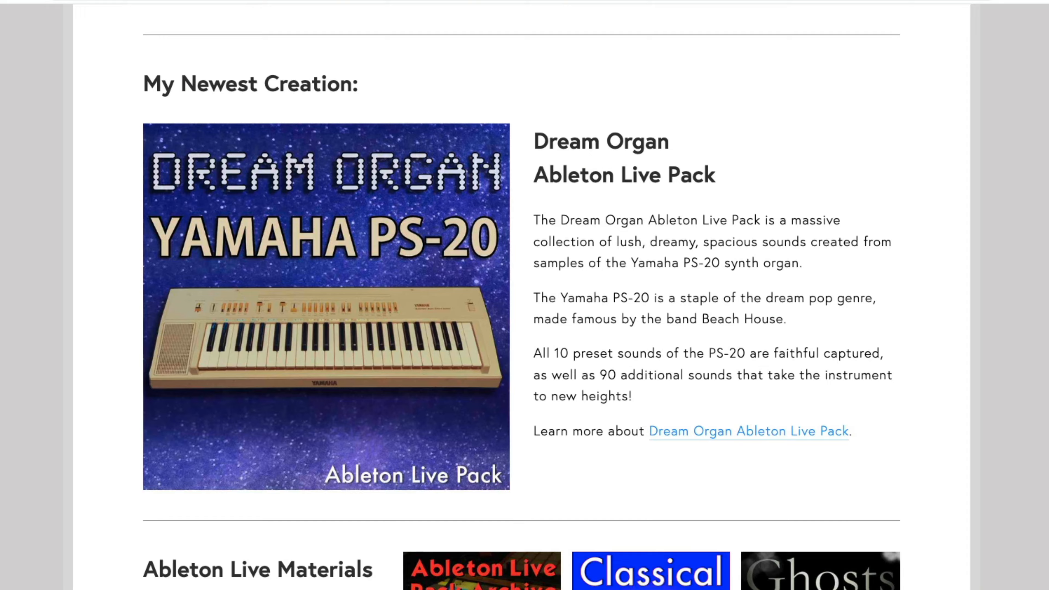
pyautogui.scroll(-3)
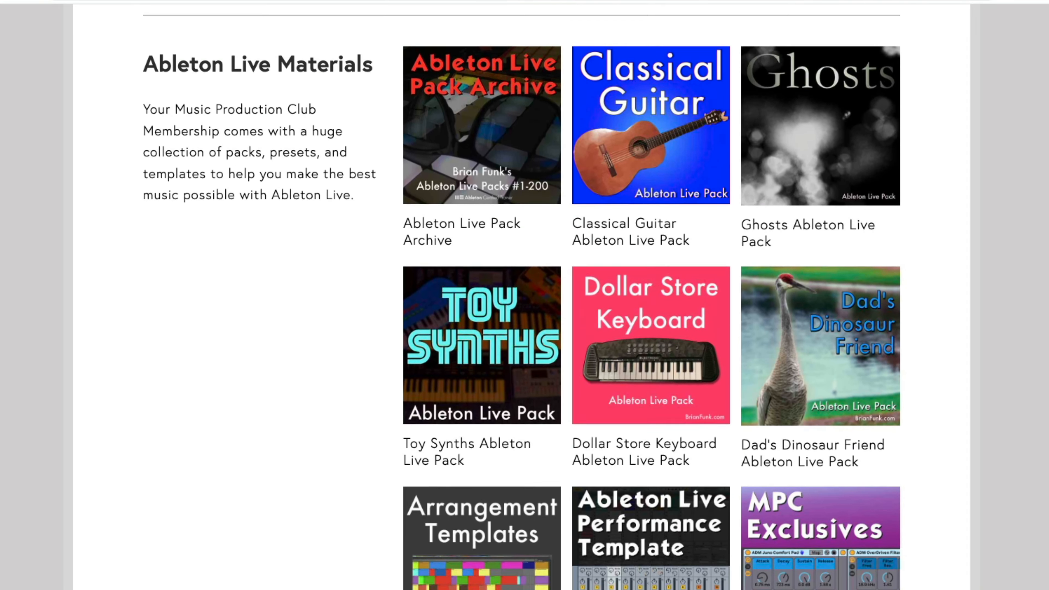
pyautogui.scroll(-3)
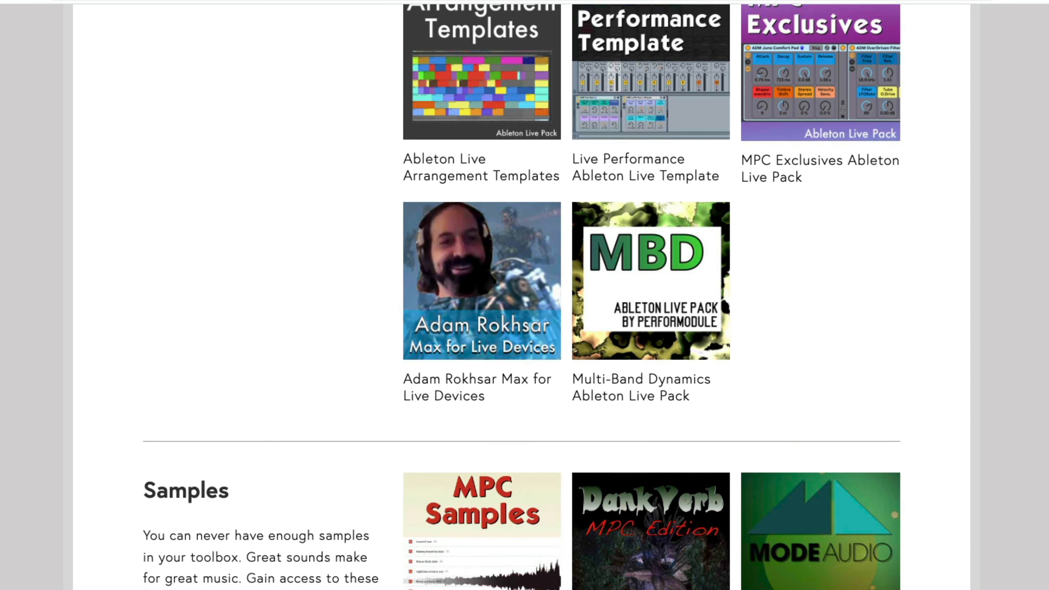
pyautogui.scroll(-3)
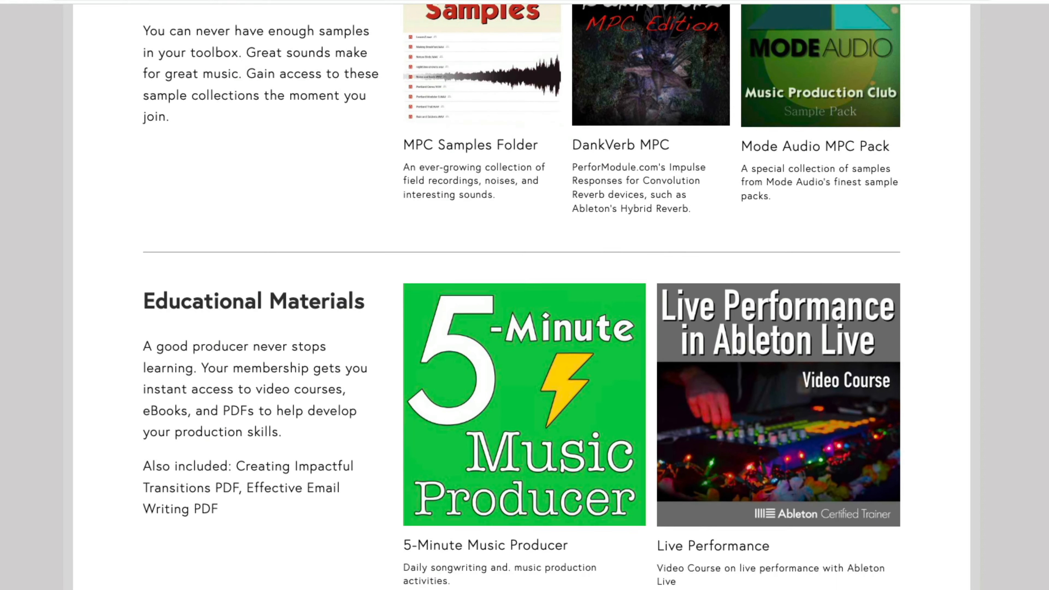
pyautogui.scroll(-3)
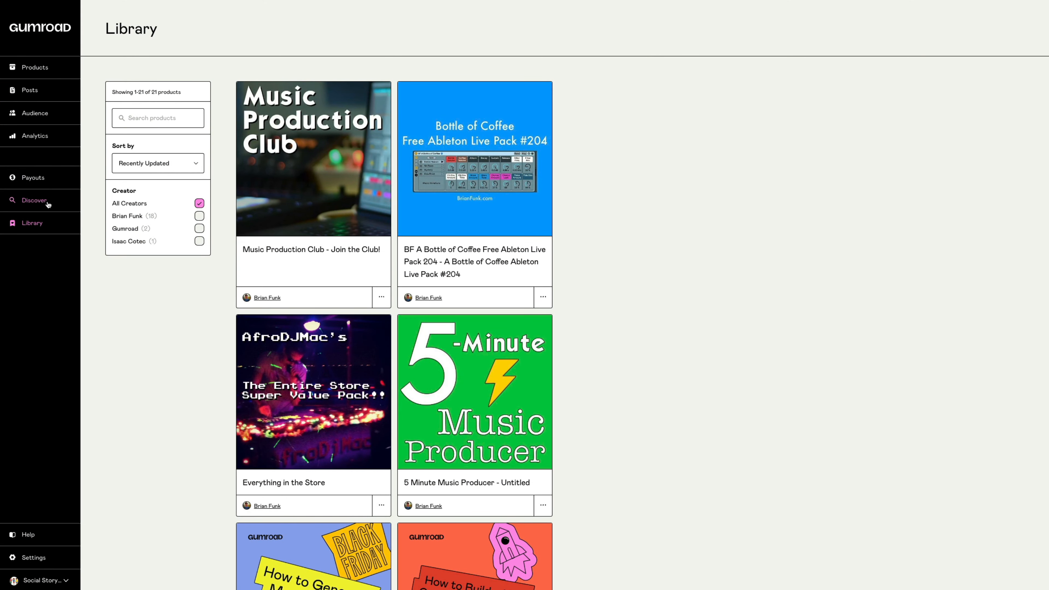
# Step: Open the 'Music Production Club - Join the Club!' product from the Gumroad Library
pyautogui.click(31, 223)
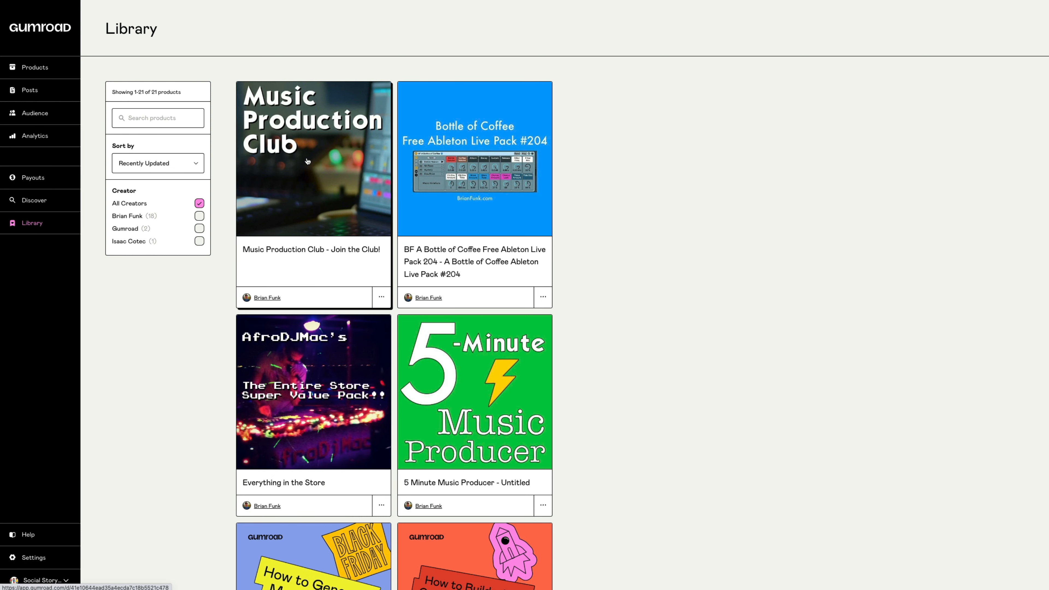
pyautogui.click(313, 159)
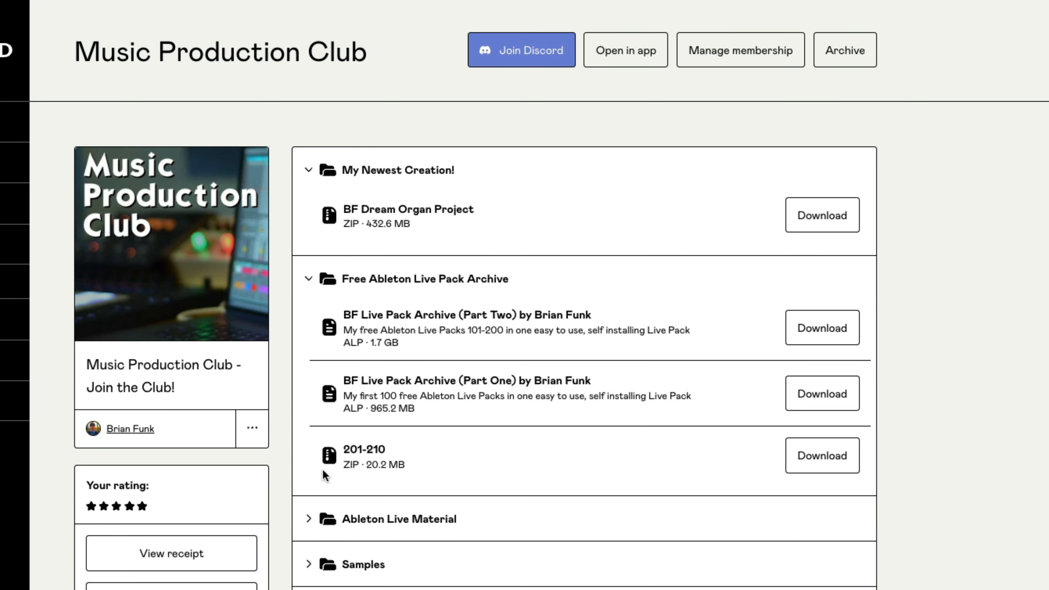
# Step: Browse the club's folders from Dream Organ through Ableton Live Material, Samples and Educational Material
pyautogui.scroll(-3)
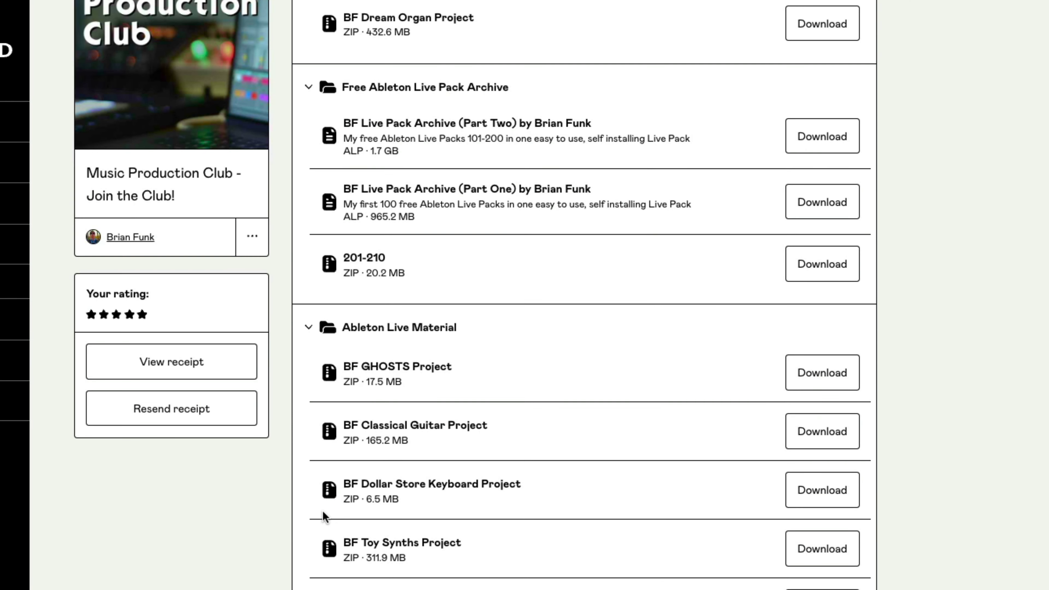
pyautogui.scroll(-3)
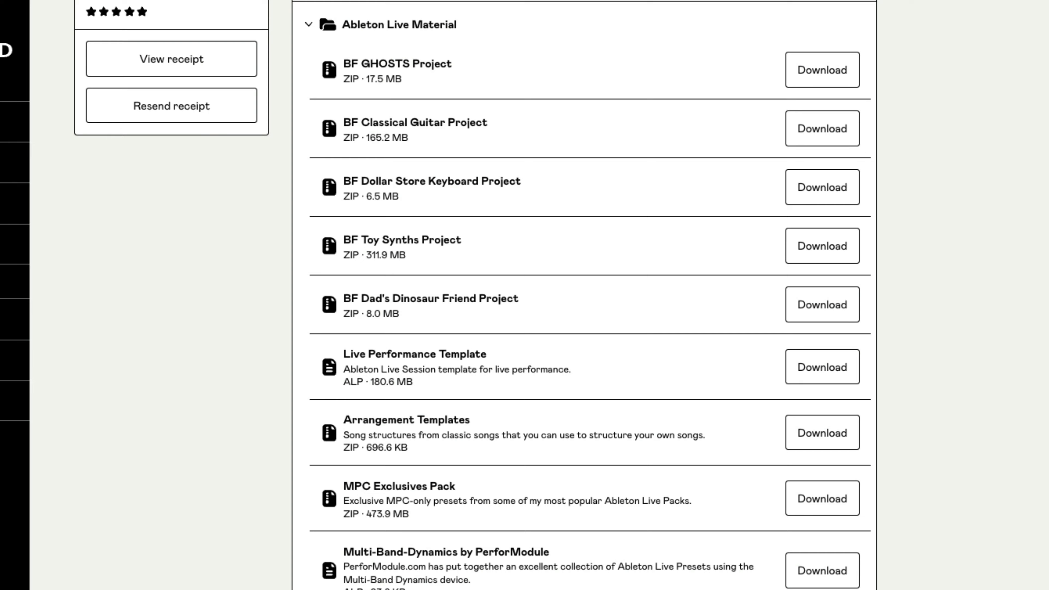
pyautogui.scroll(-3)
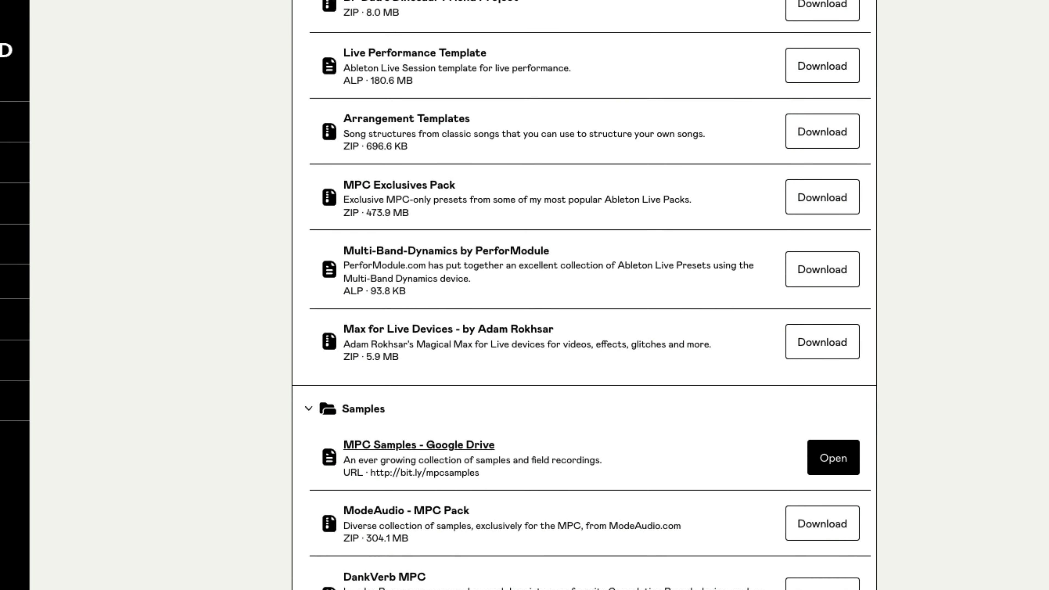
pyautogui.scroll(-3)
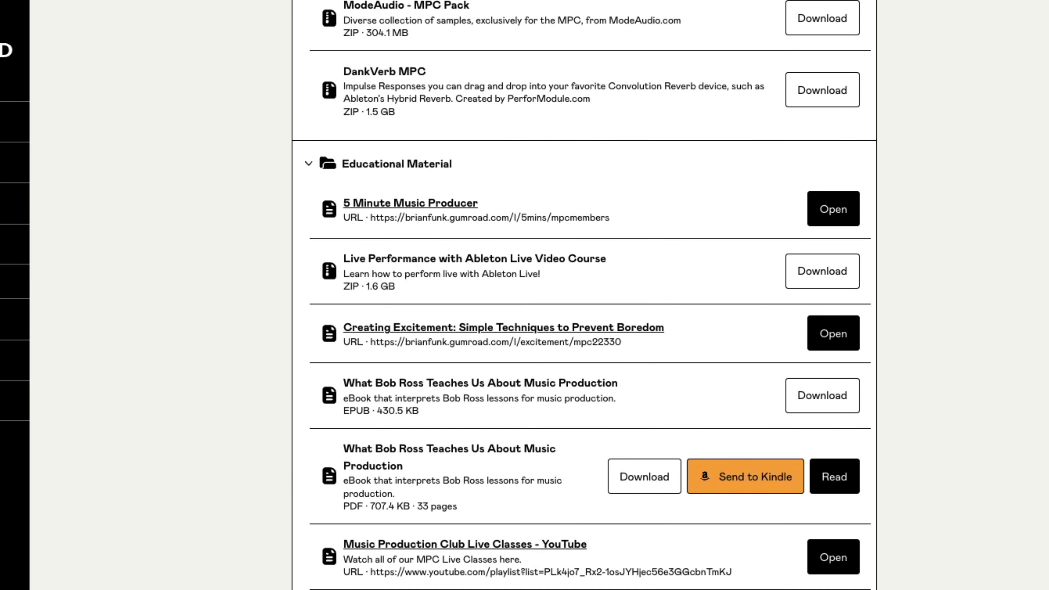
pyautogui.scroll(-3)
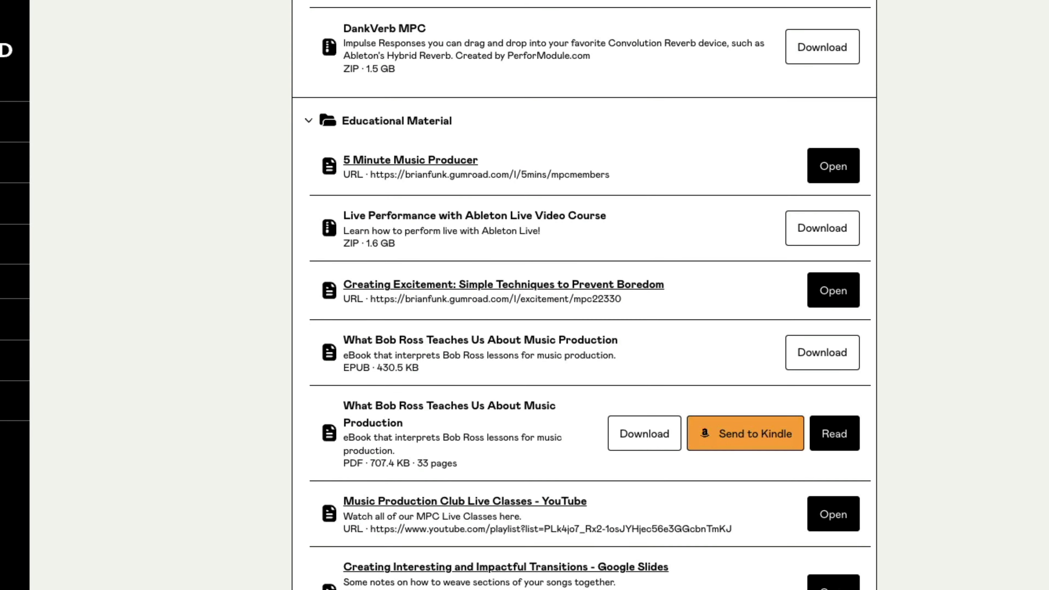
pyautogui.scroll(3)
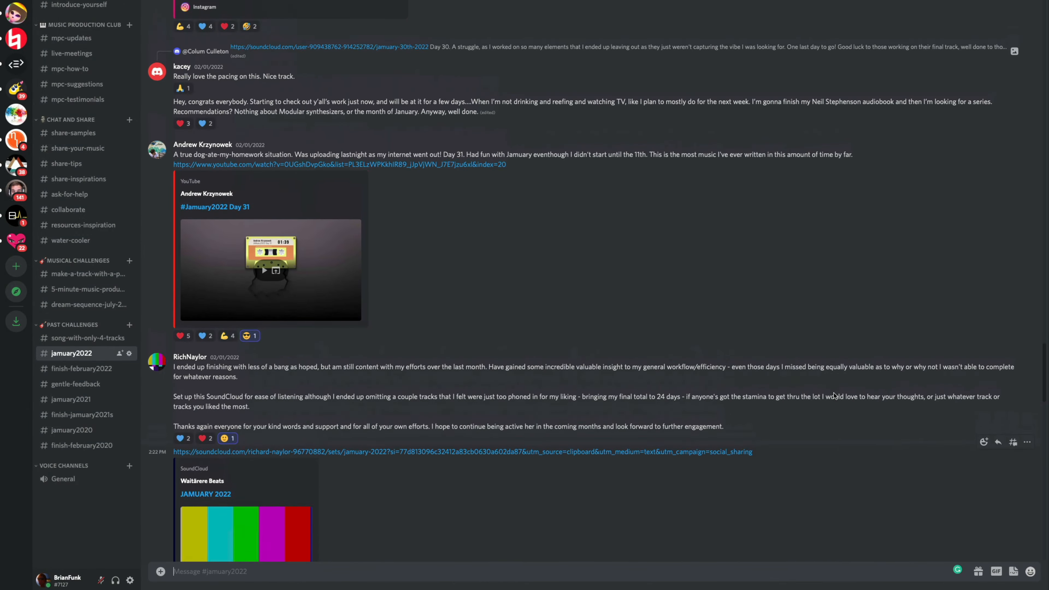
# Step: Read members' final-day track posts in the #january2022 challenge channel
pyautogui.scroll(3)
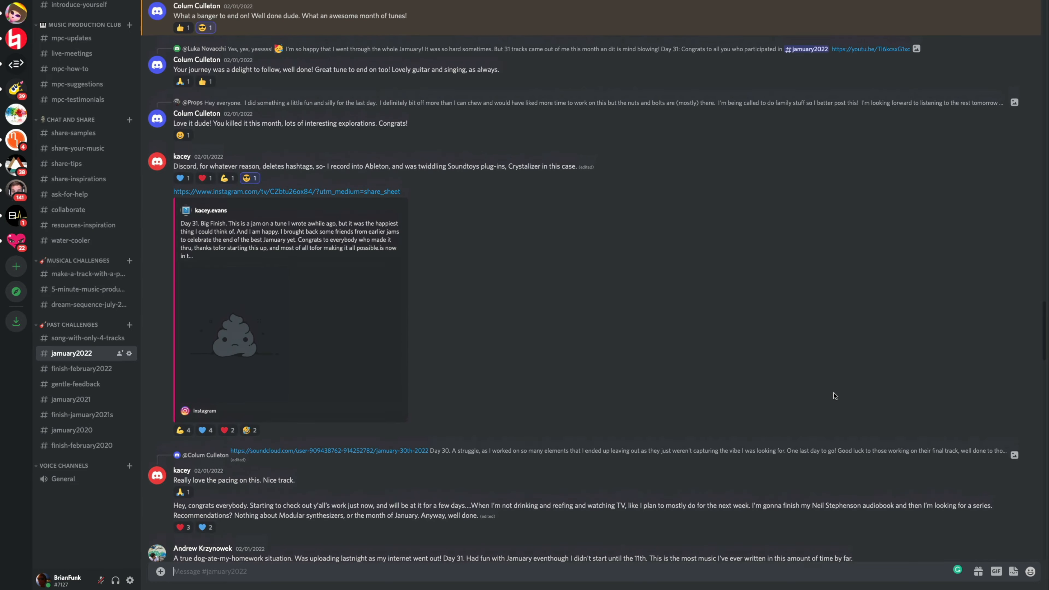
pyautogui.scroll(3)
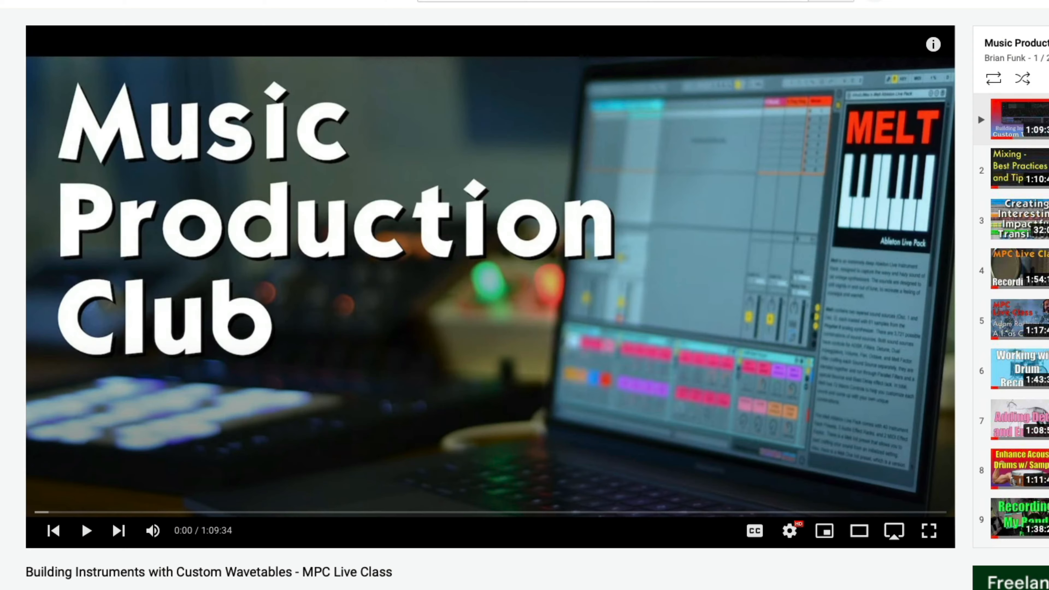
# Step: Play 'Building Instruments with Custom Wavetables – MPC Live Class' from the club playlist
pyautogui.click(86, 531)
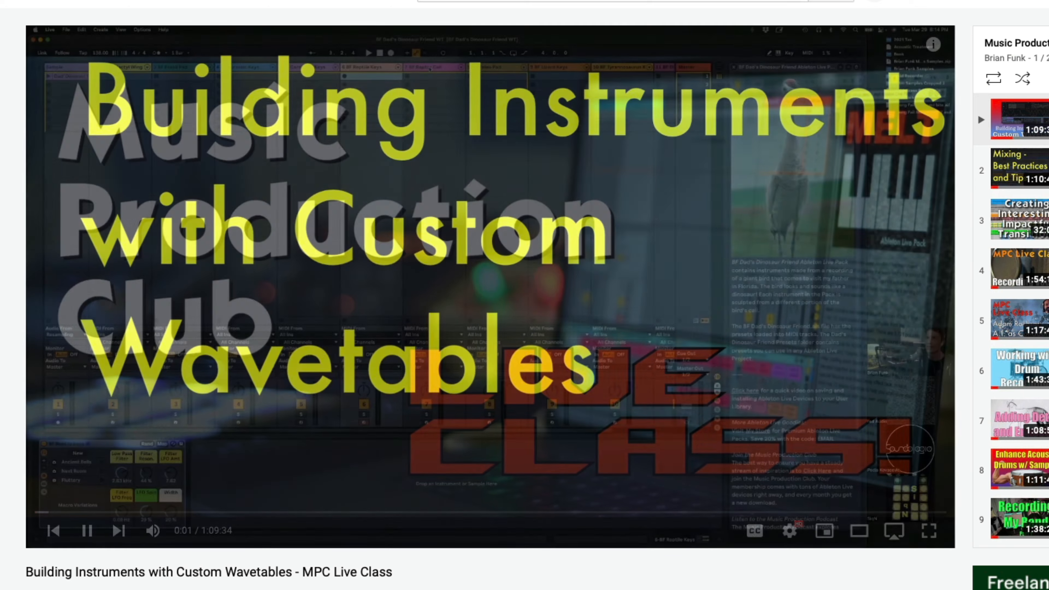